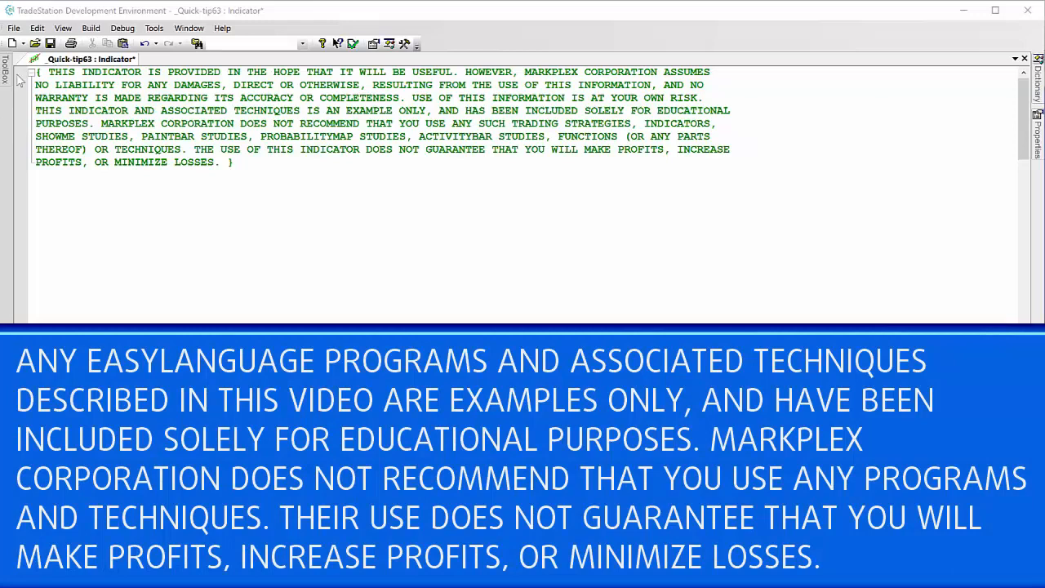
# - Show the Properties panel for the PSP PriceSeriesProvider component
pyautogui.click(7, 68)
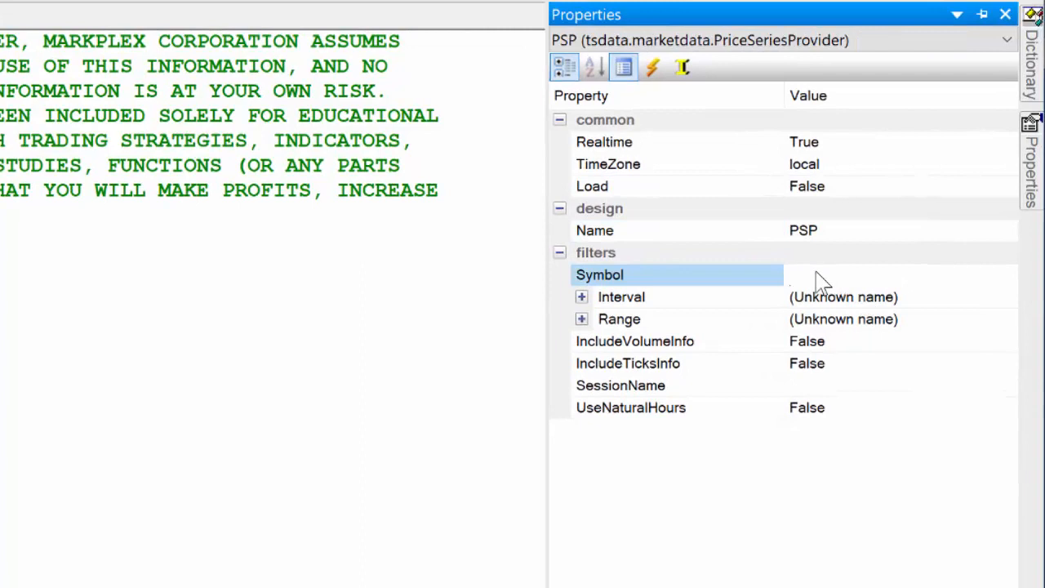
# - Set PSP's Symbol to Symbol, its Range TimeZone to exchange and Load to true
pyautogui.write('Symbol')
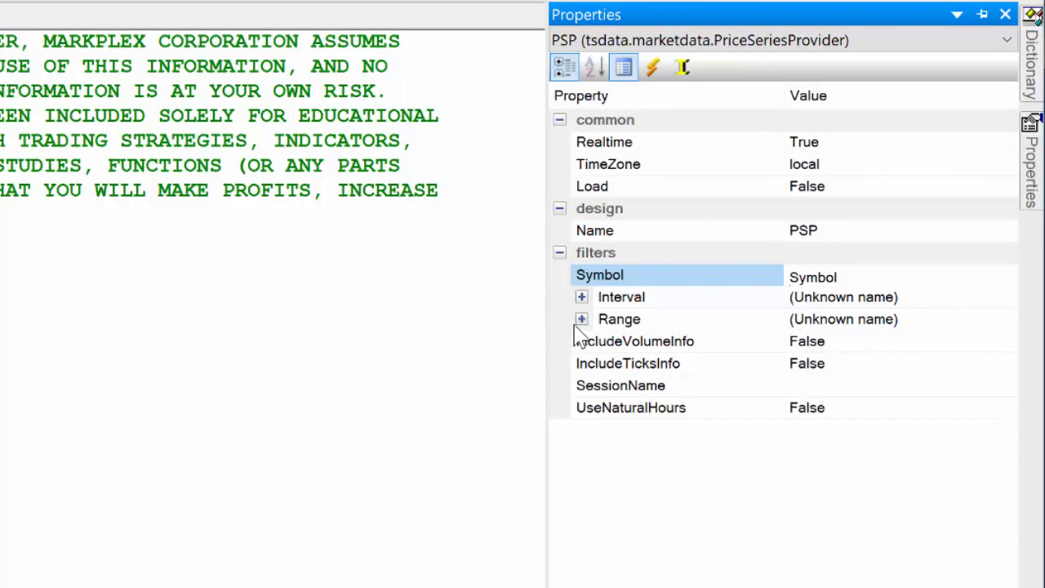
pyautogui.click(582, 319)
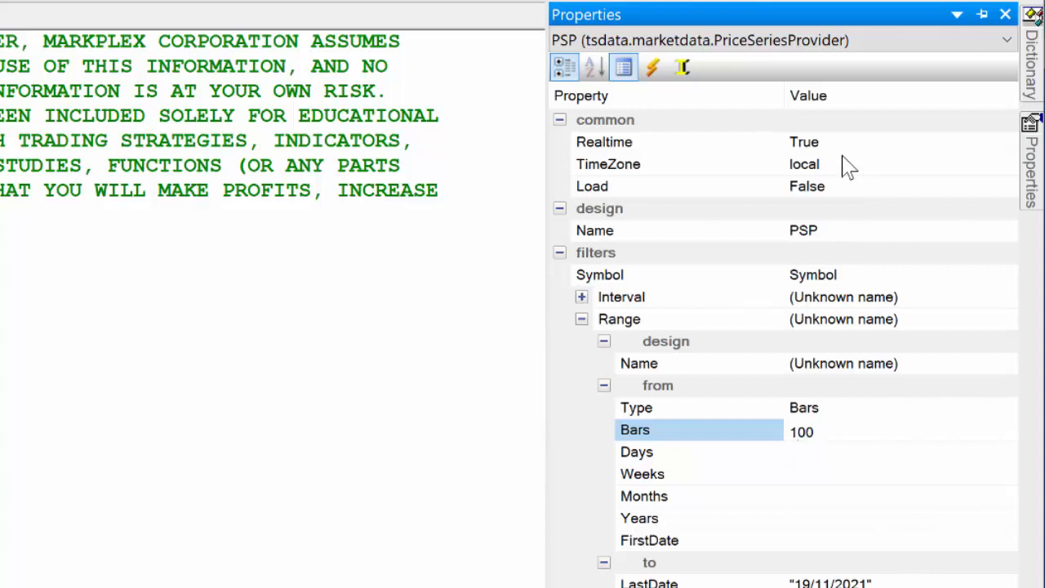
pyautogui.click(608, 163)
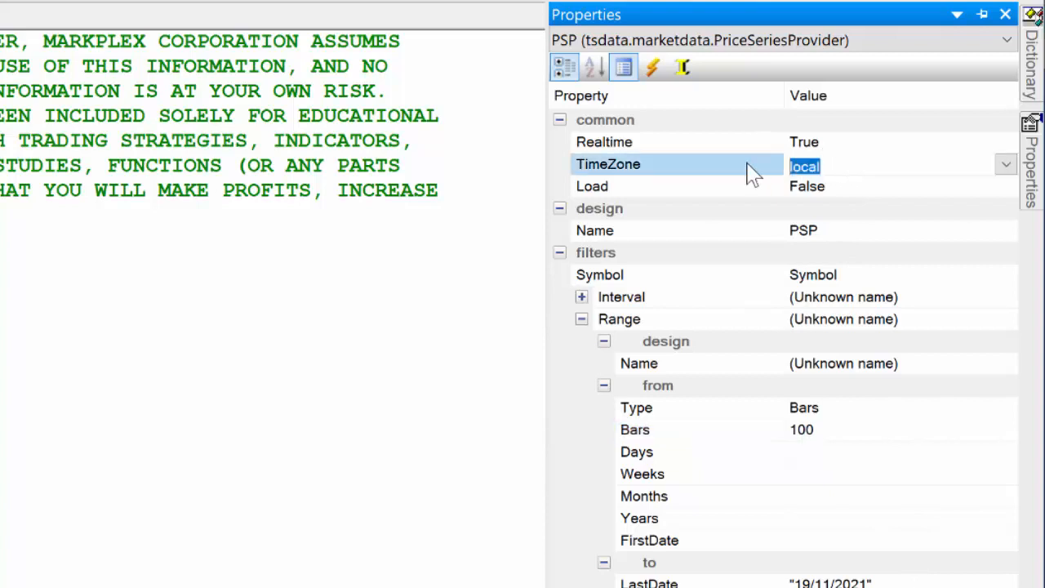
pyautogui.write('exchang')
pyautogui.click(900, 186)
pyautogui.write('tru')
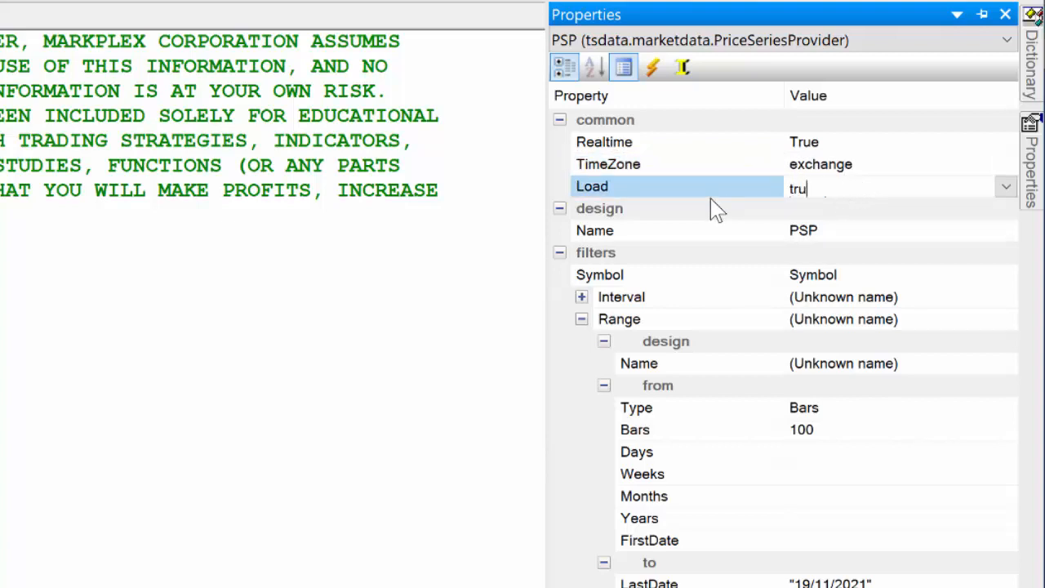
pyautogui.write('e')
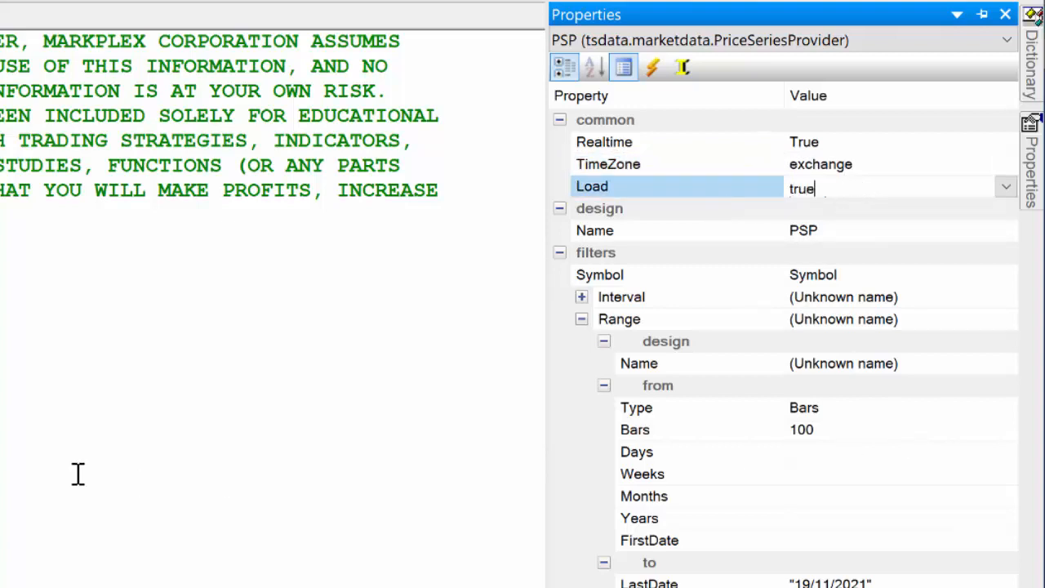
pyautogui.click(1006, 15)
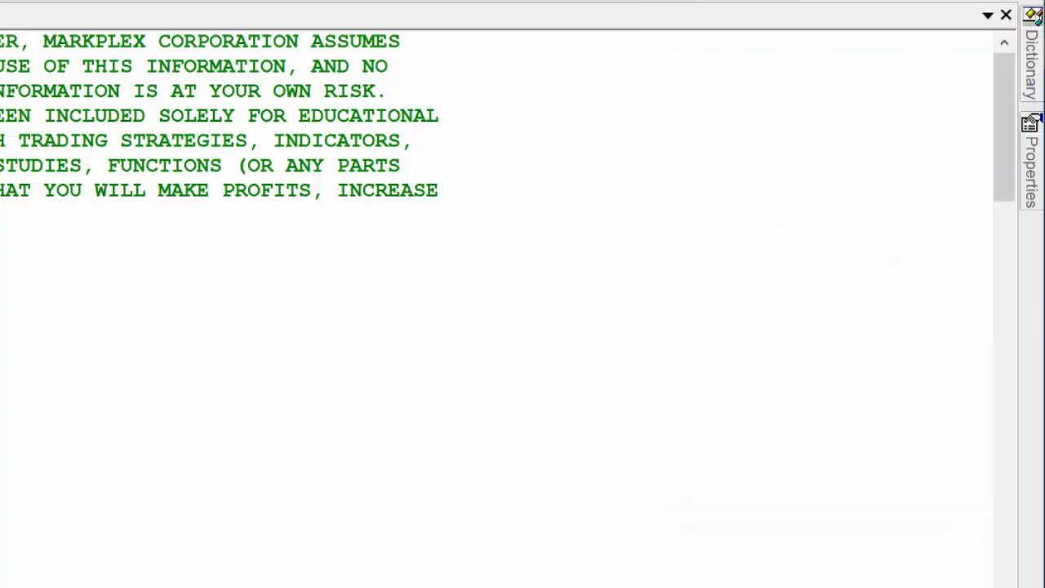
# - Copy the designer-generated PSP code and paste it into the indicator document
pyautogui.click(62, 27)
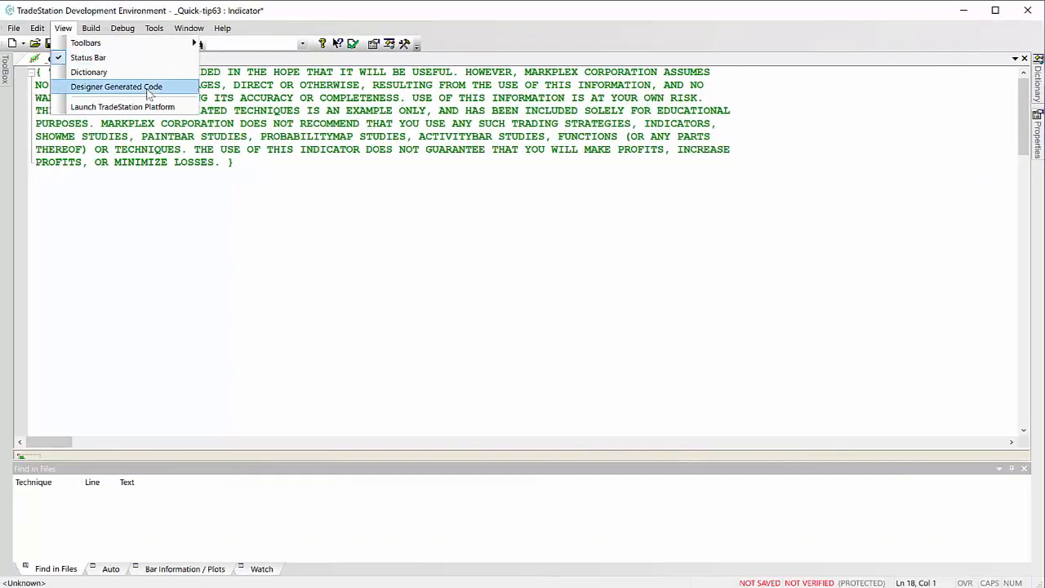
pyautogui.click(116, 86)
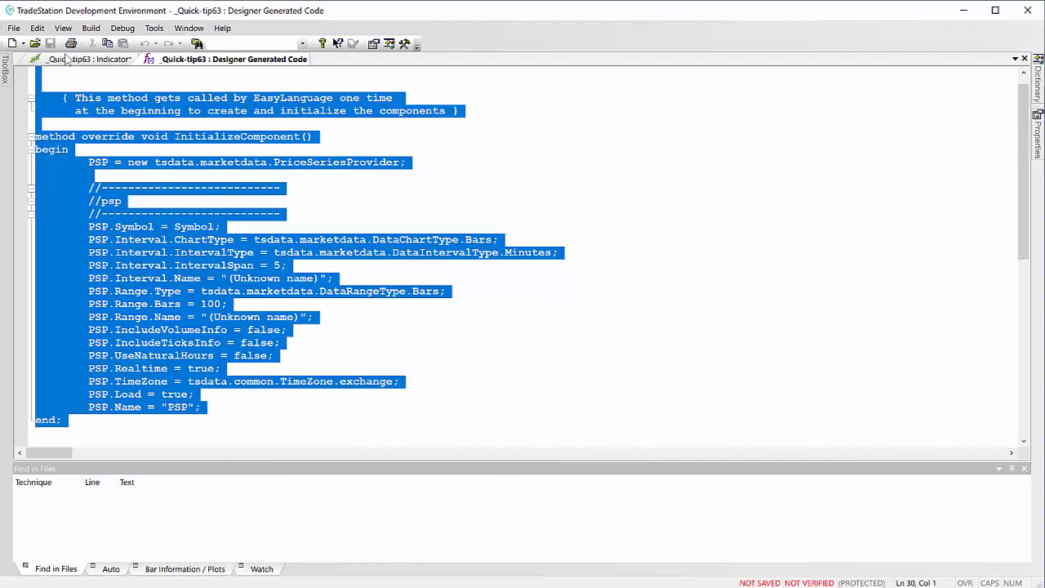
pyautogui.click(79, 59)
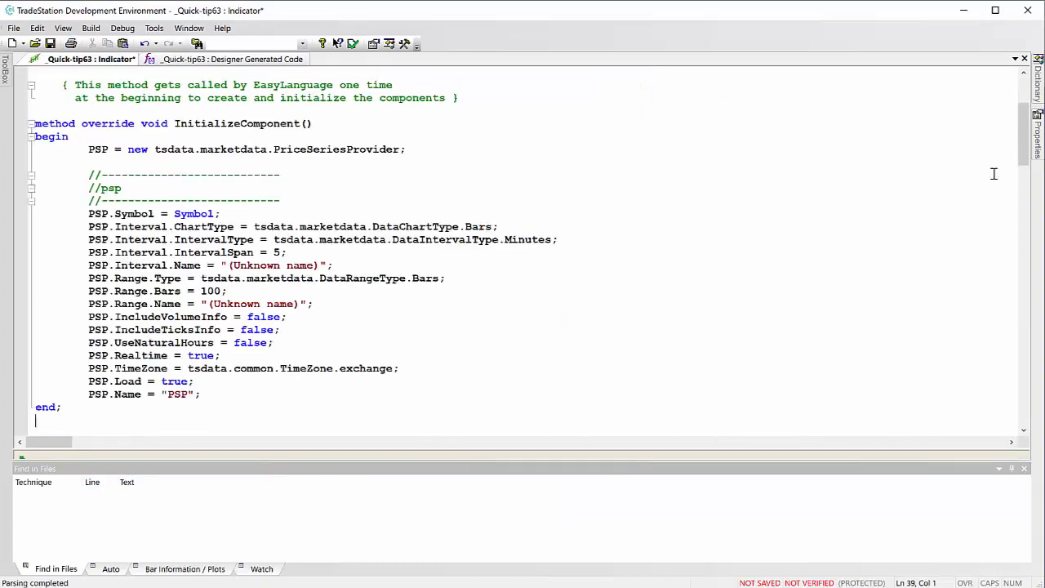
pyautogui.scroll(3)
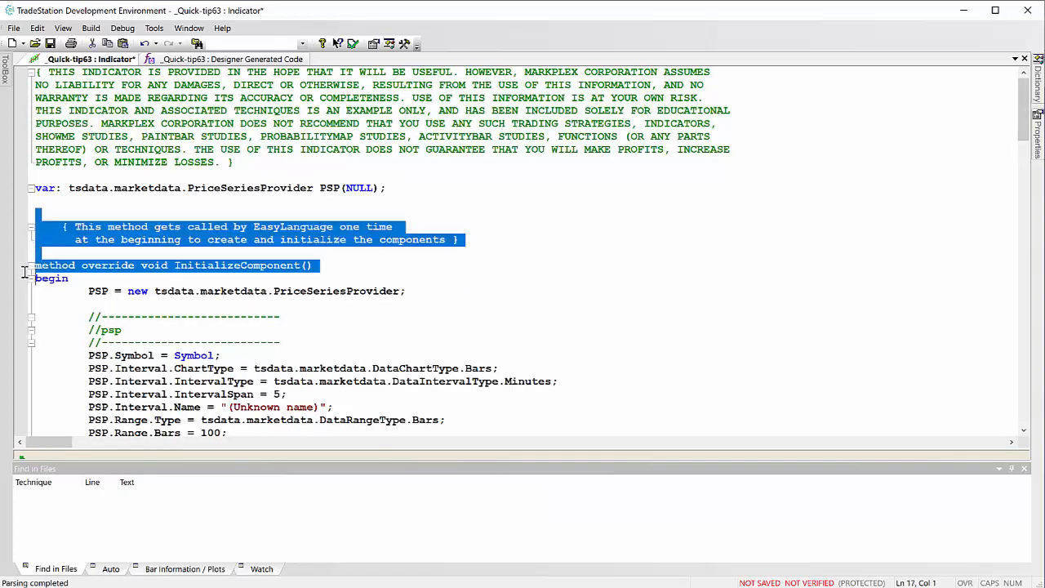
# - Replace the InitializeComponent method header with Once and delete the comments and Name lines
pyautogui.press('Delete')
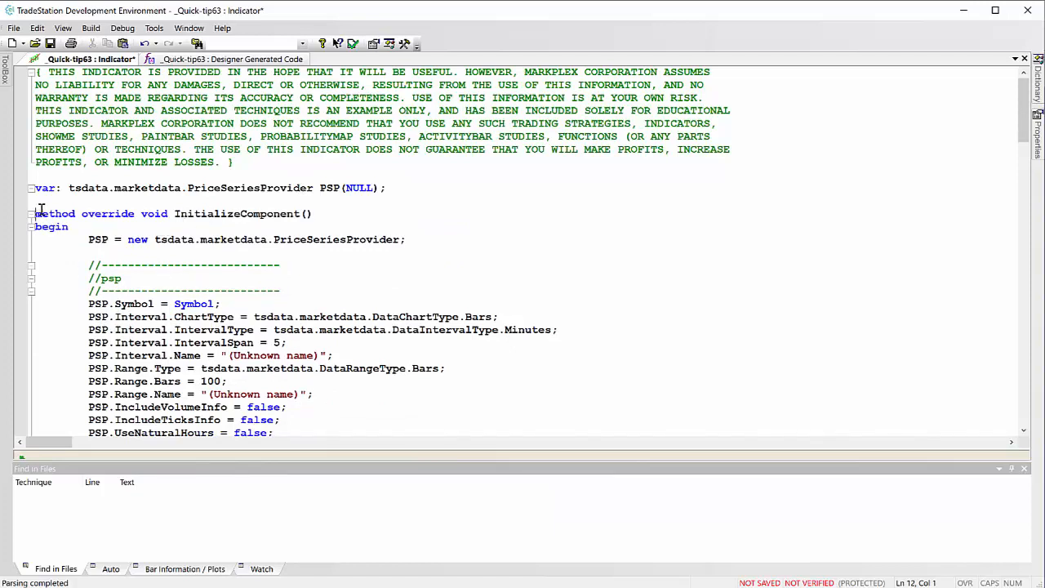
pyautogui.moveTo(36, 212); pyautogui.dragTo(330, 212)
pyautogui.write('Once')
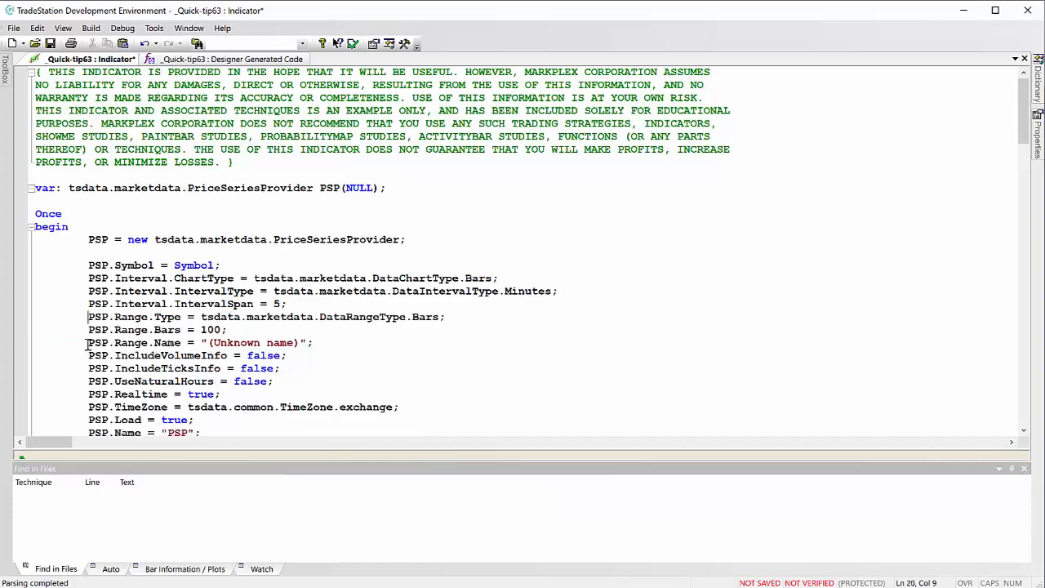
pyautogui.click(90, 343)
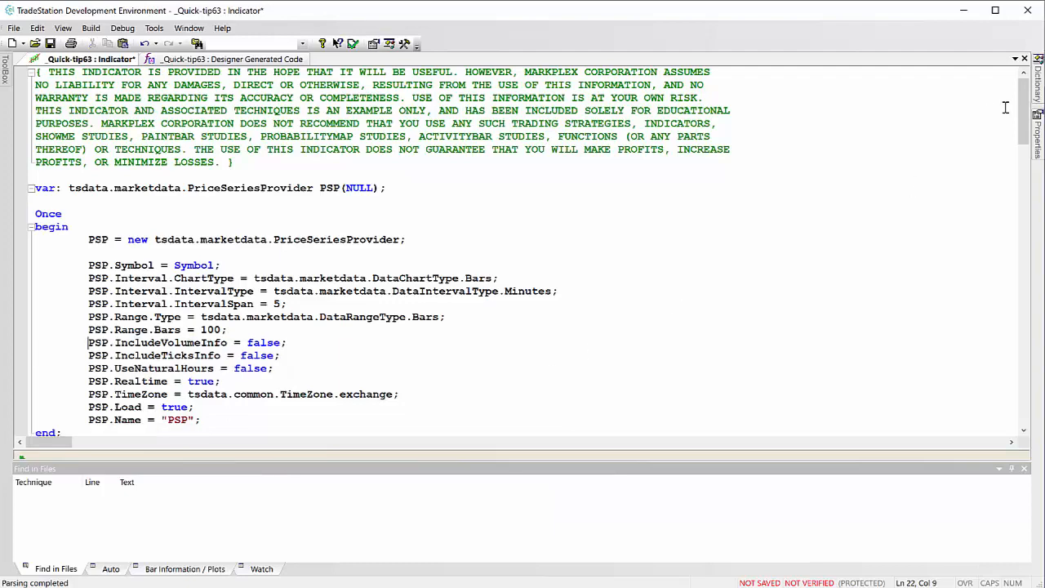
pyautogui.scroll(-3)
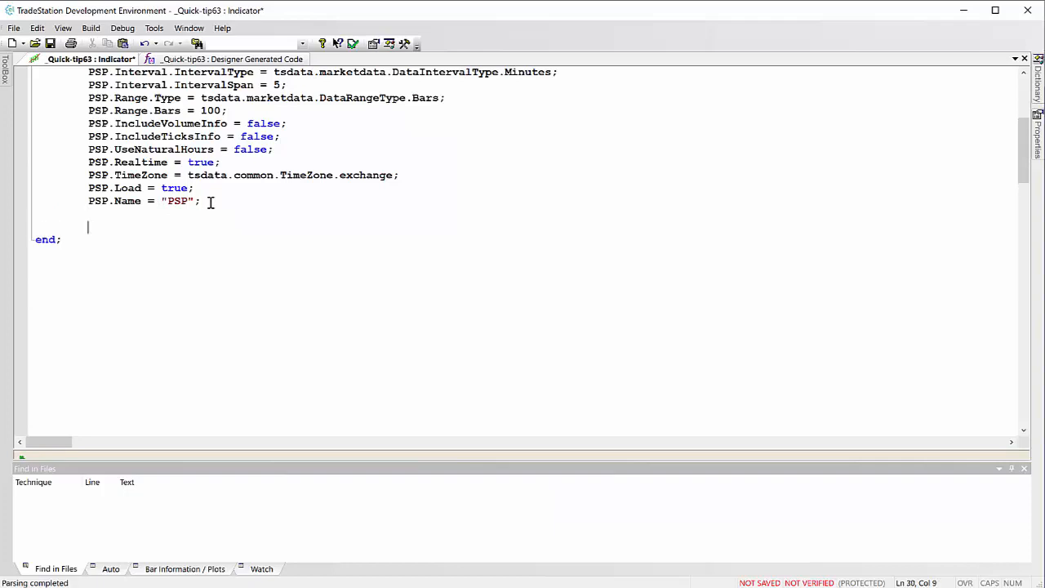
# - Add 'Value99 = PSP.Count;' inside the Once block
pyautogui.write('Value99')
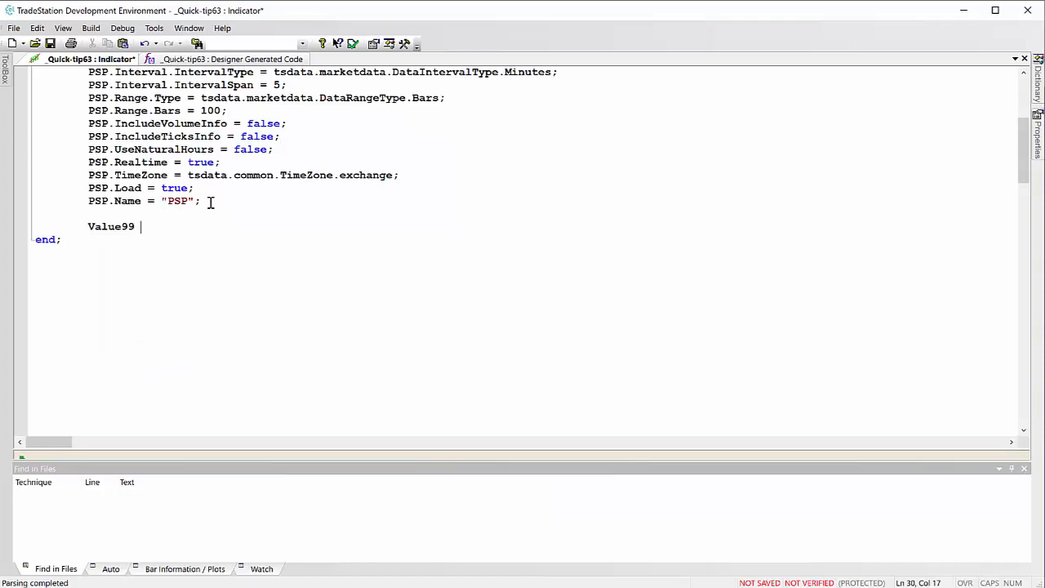
pyautogui.write('= P')
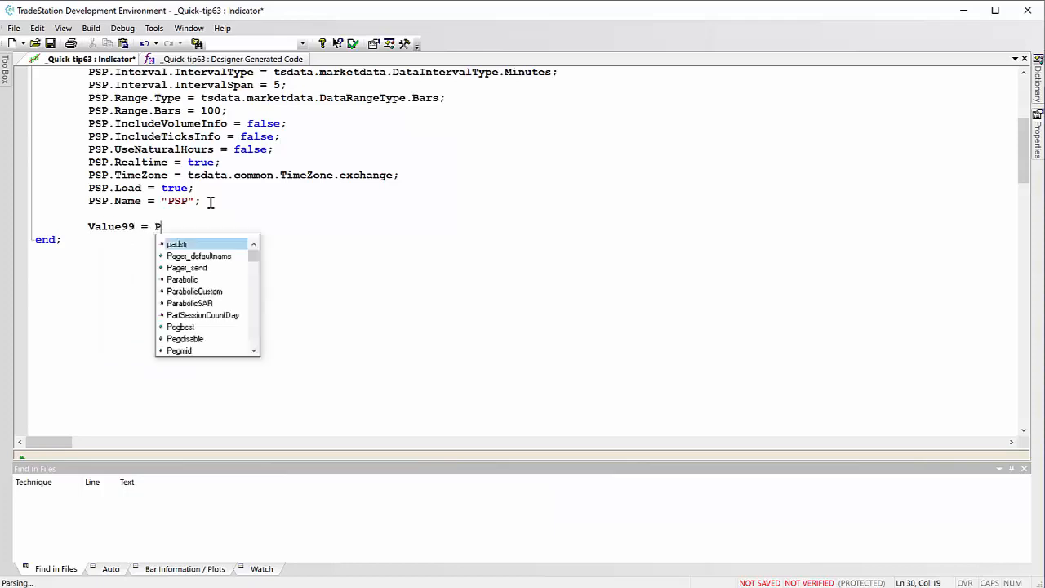
pyautogui.write('SP.Count;')
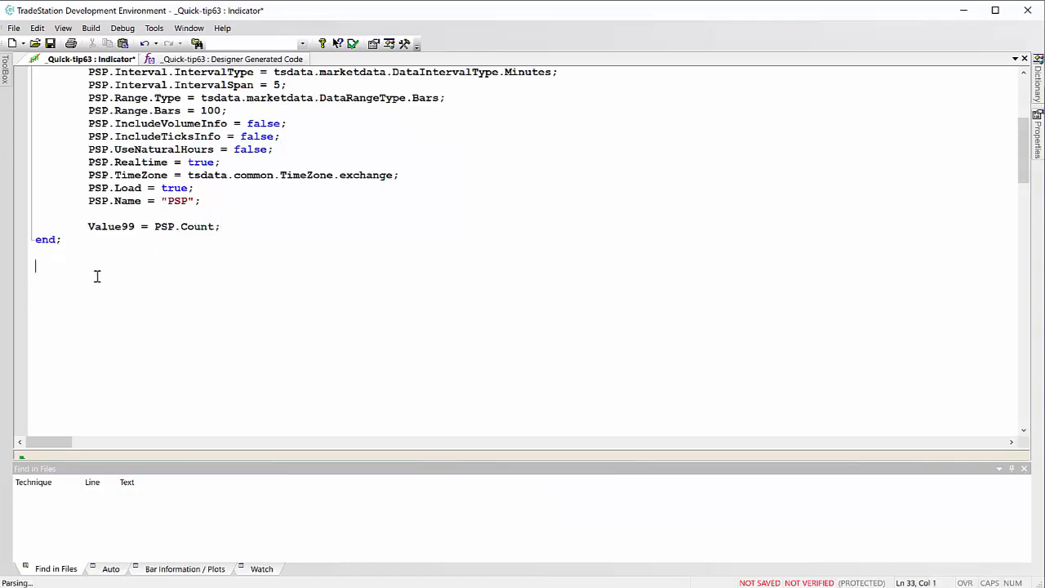
# - Add 'Plot1( PSP.Close[1] );' after the block's end
pyautogui.write('Plot1')
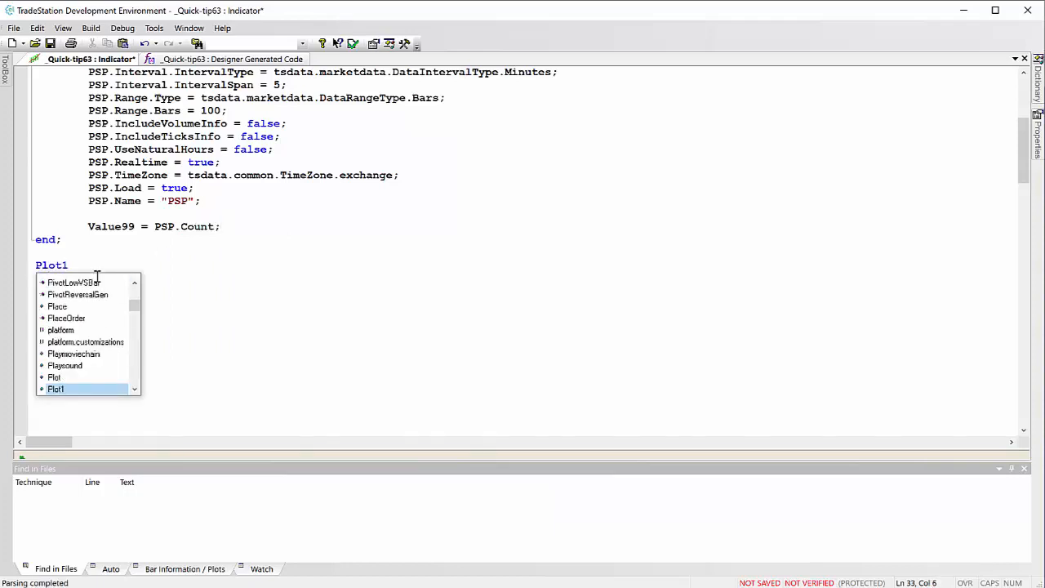
pyautogui.write('( Clos')
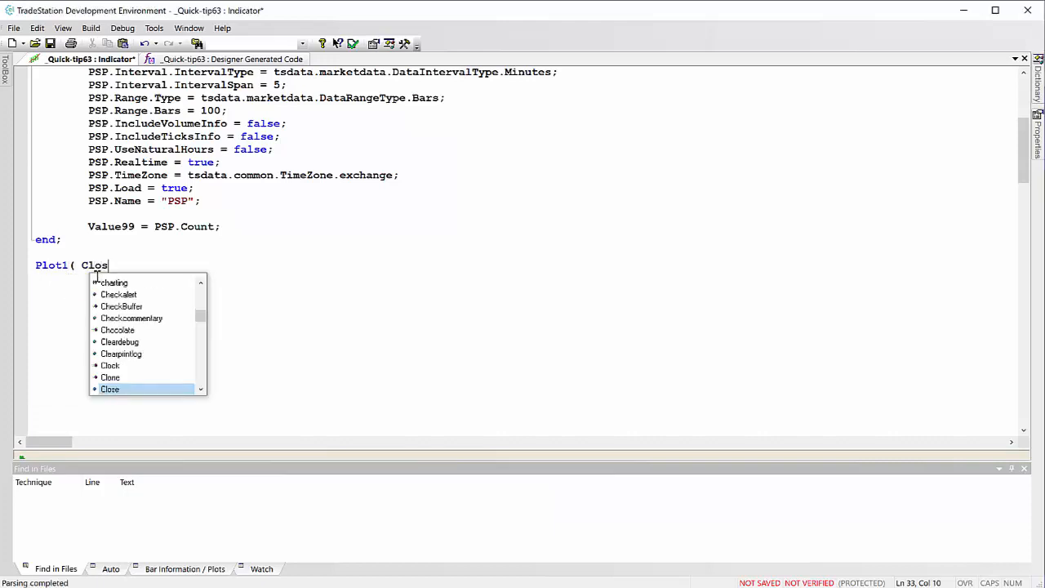
pyautogui.write('e[1]')
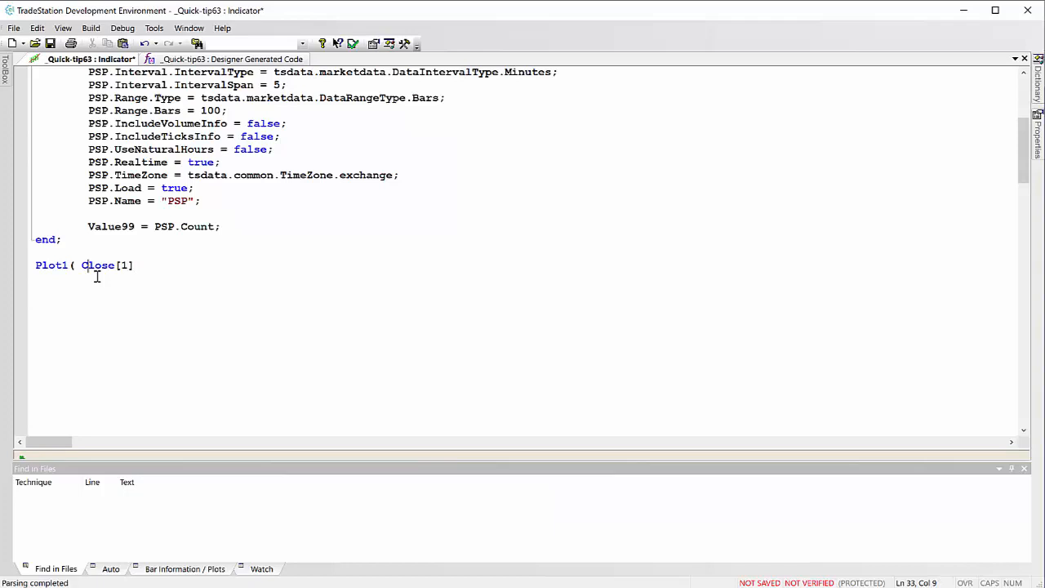
pyautogui.write('PSP.')
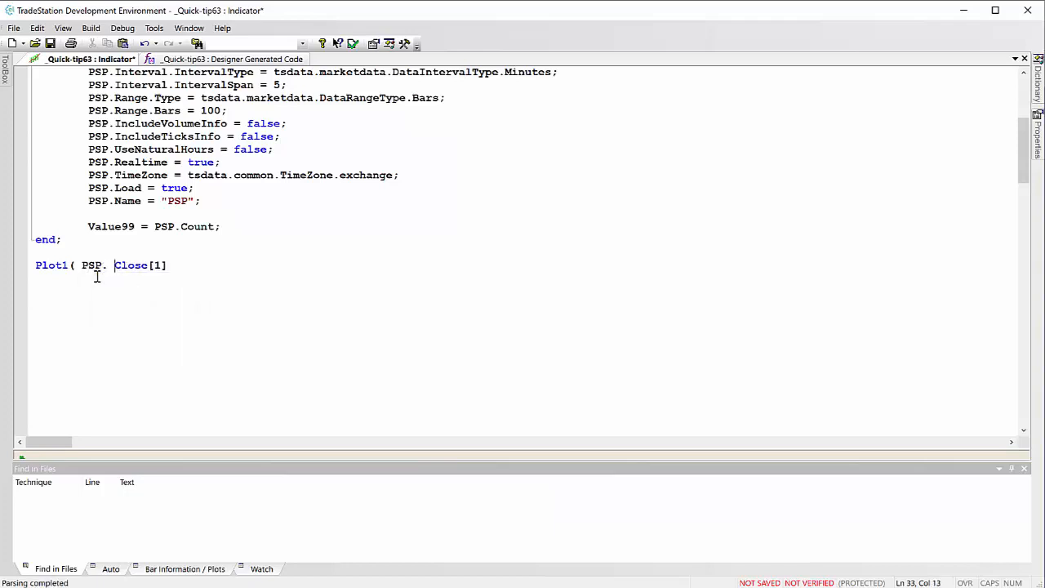
pyautogui.write(');')
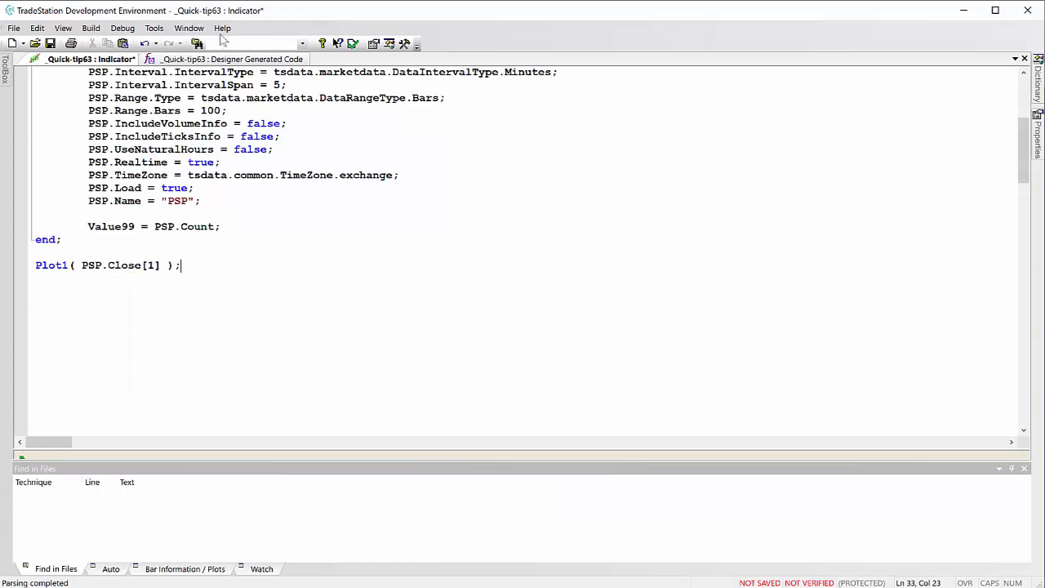
# - Verify the indicator with zero errors and dismiss the Events Log
pyautogui.click(353, 42)
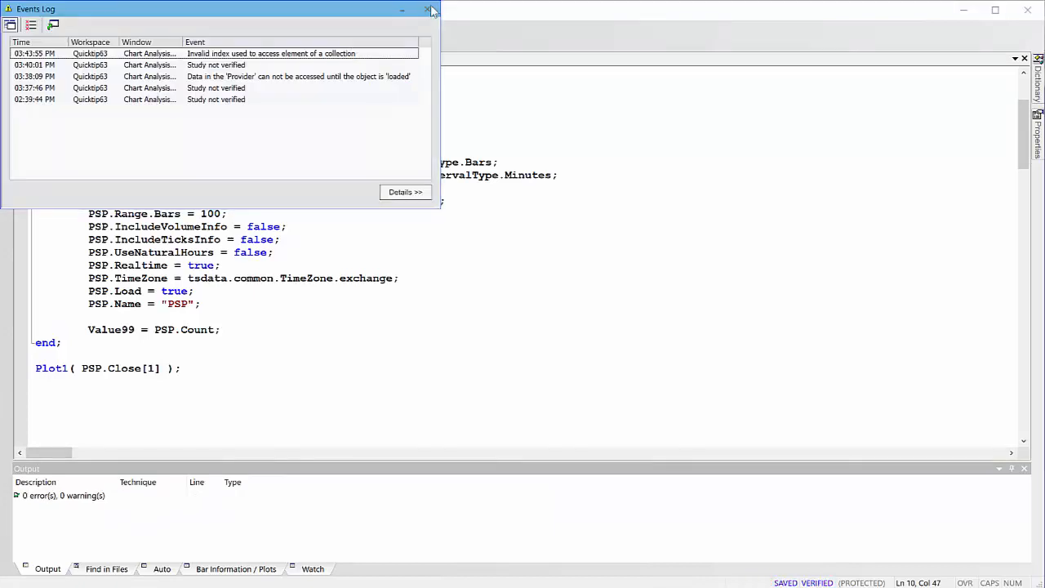
pyautogui.click(429, 9)
pyautogui.write('0')
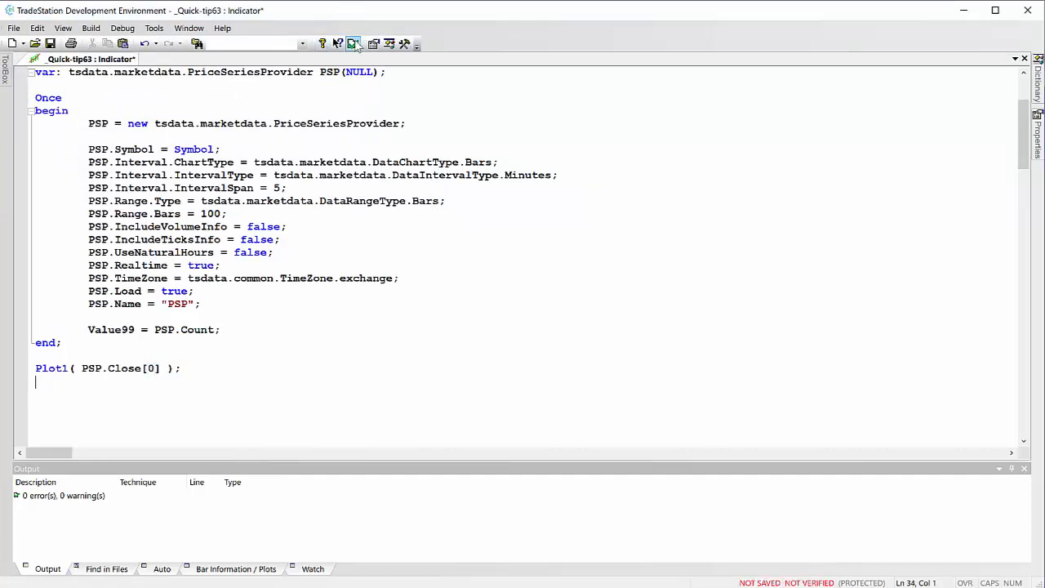
# - Verify again, then reopen Quick-tip63's EasyLanguage code from the chart's Edit Studies list
pyautogui.click(353, 42)
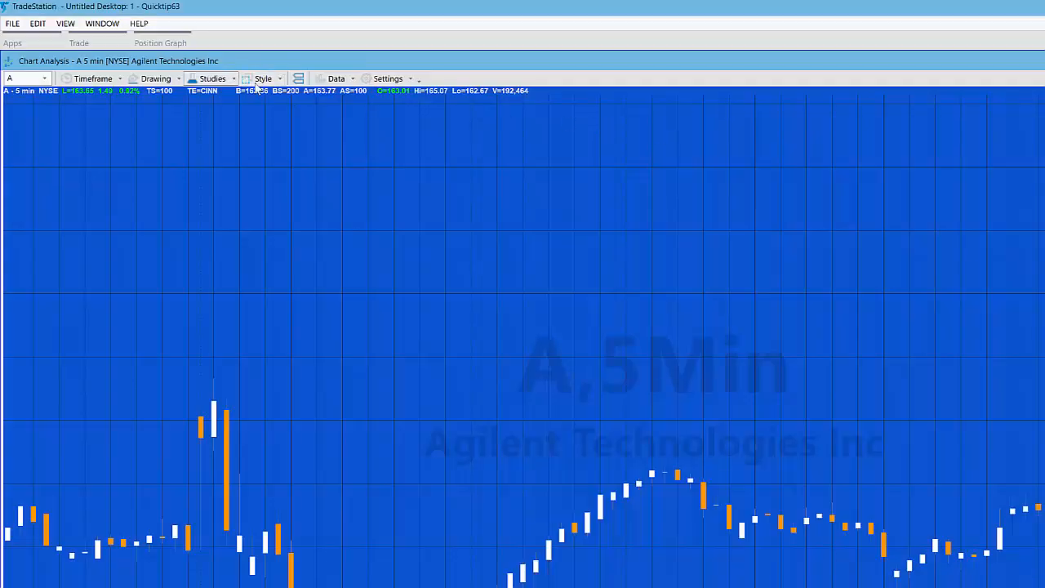
pyautogui.click(212, 78)
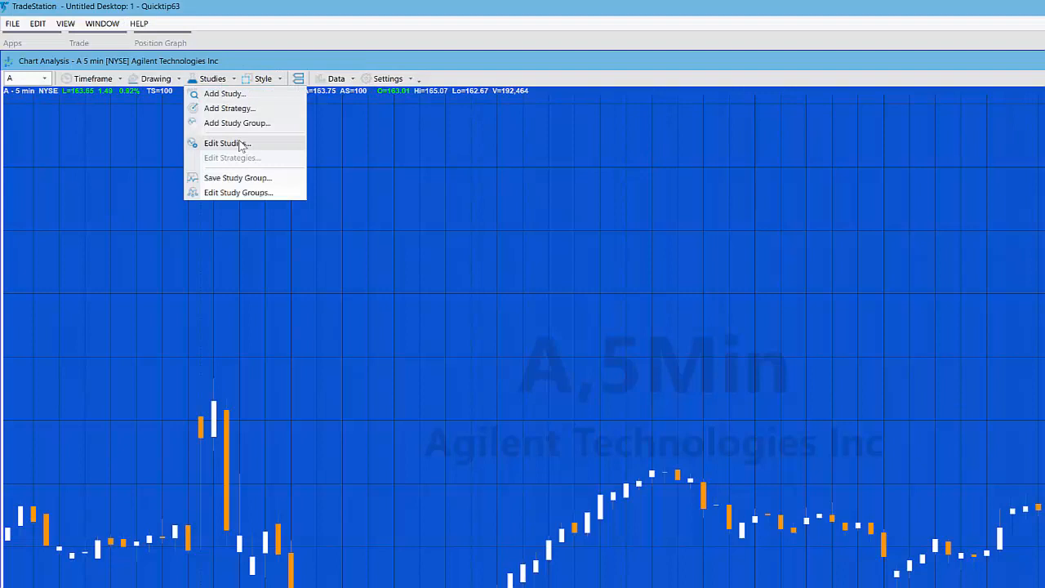
pyautogui.click(227, 144)
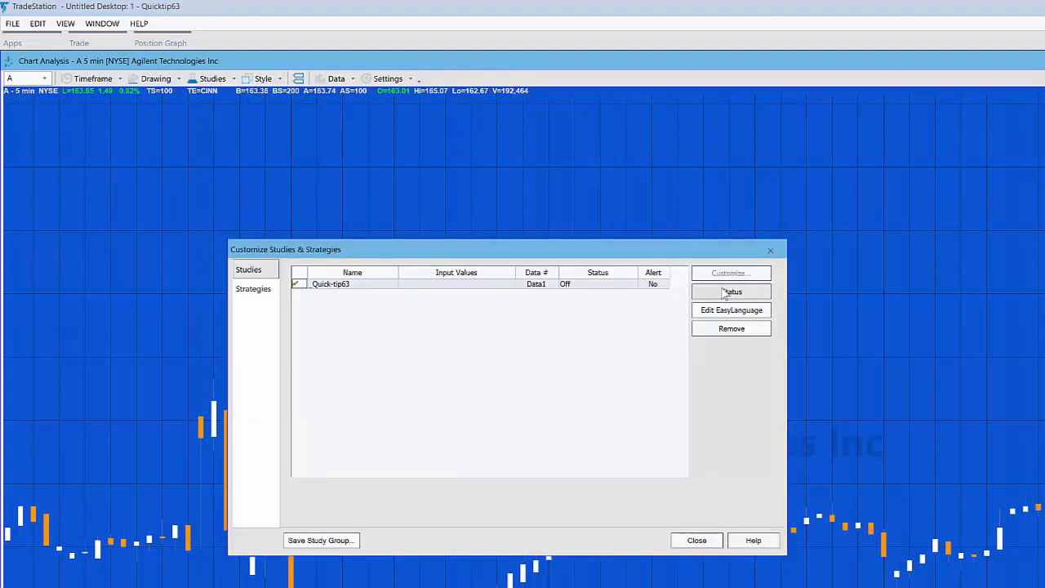
pyautogui.click(695, 539)
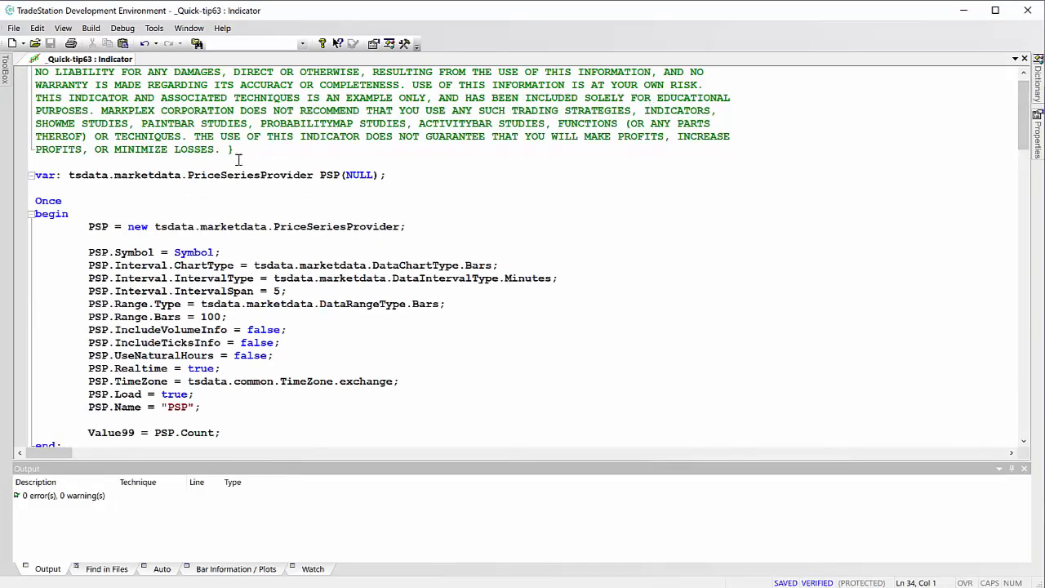
# - Add a 'Using tsdata.marketdata;' line above the variable declaration
pyautogui.press('enter')
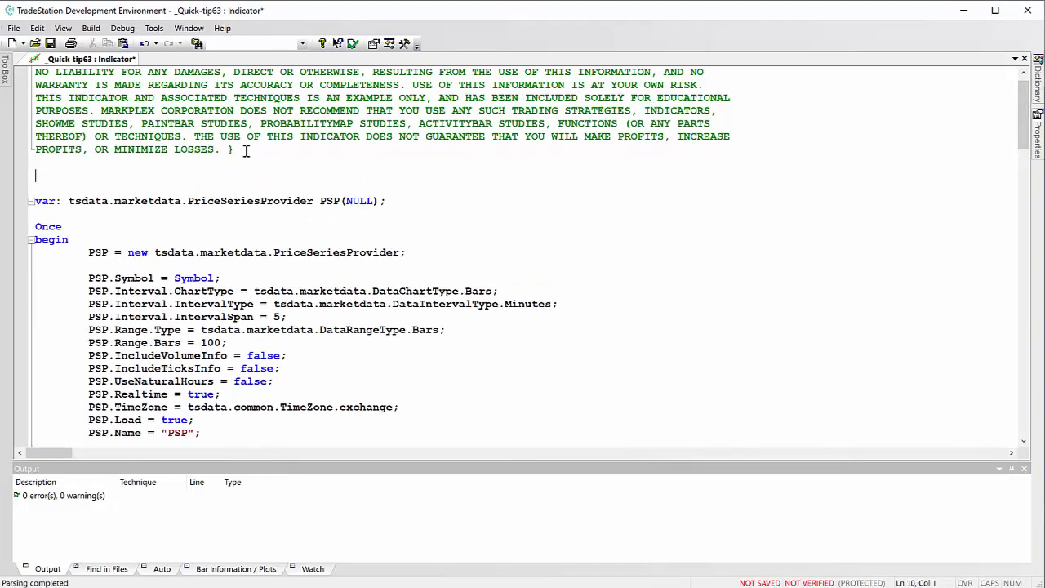
pyautogui.write('Using')
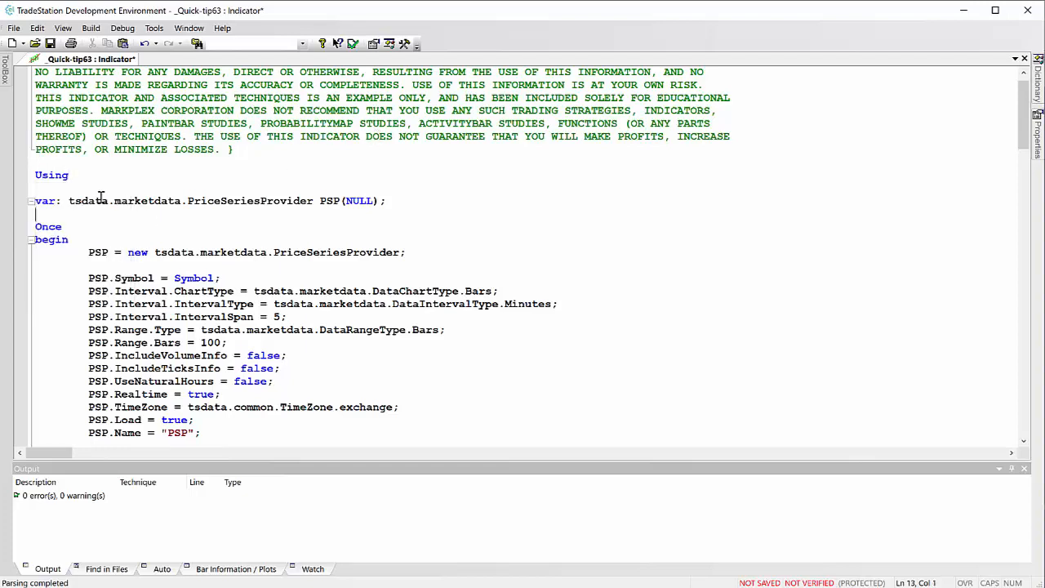
pyautogui.moveTo(69, 201); pyautogui.dragTo(155, 201)
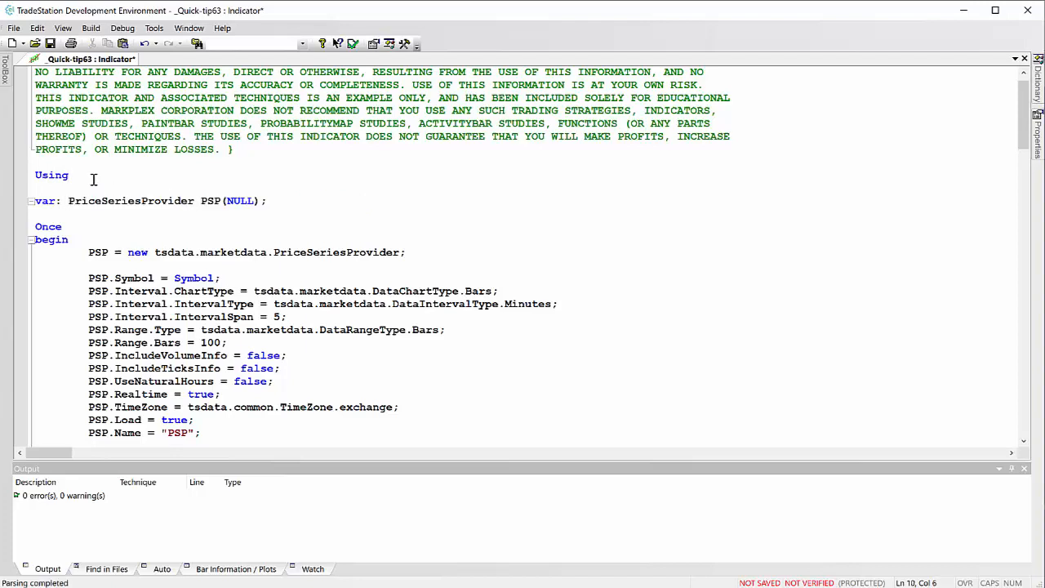
pyautogui.write('tsdata.marketdata')
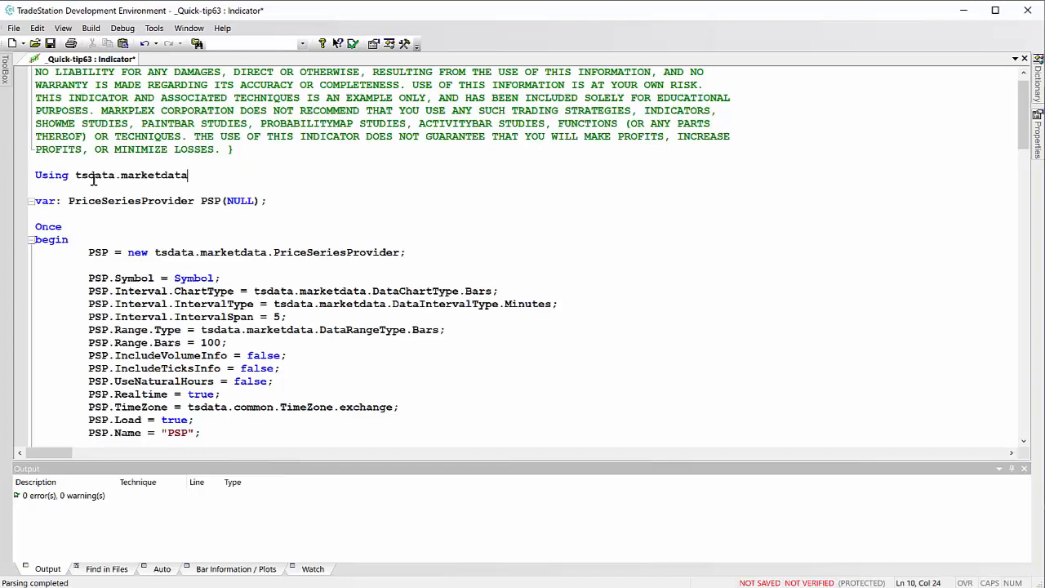
pyautogui.write(';')
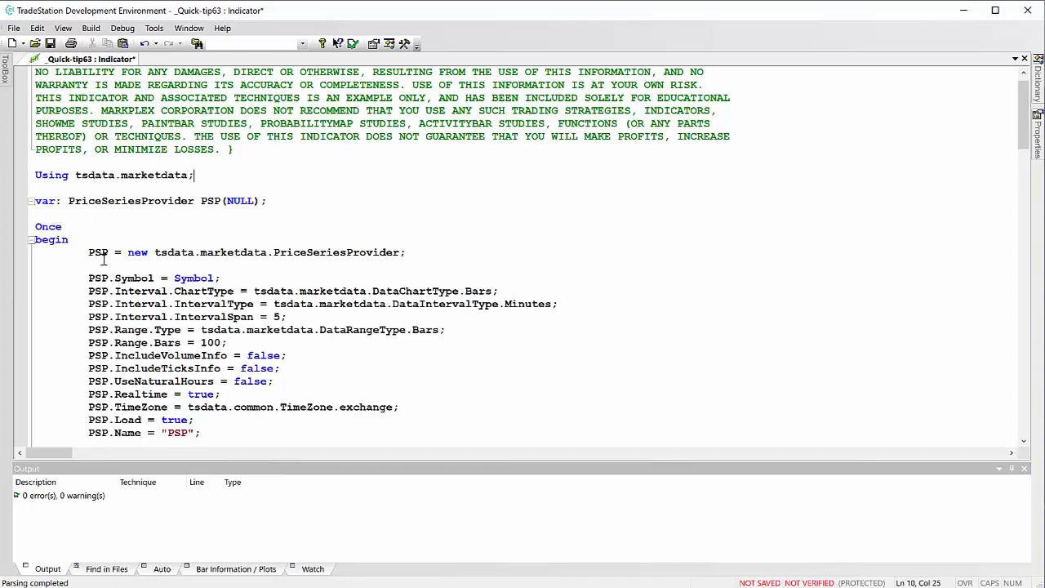
pyautogui.moveTo(160, 248)
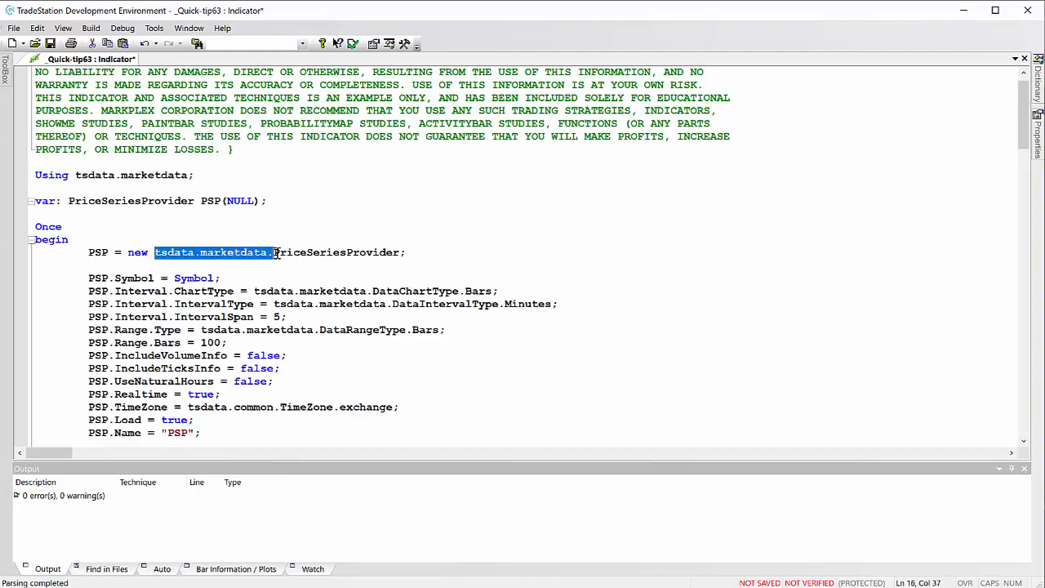
# - Delete the 'tsdata.marketdata.' prefixes from the PSP declaration and settings
pyautogui.press('Delete')
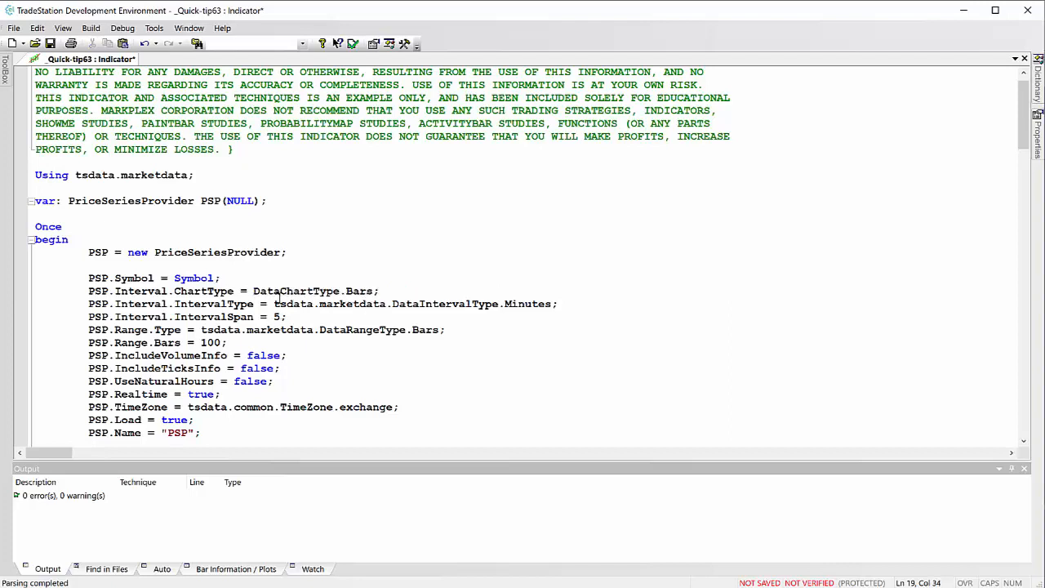
pyautogui.doubleClick(334, 304)
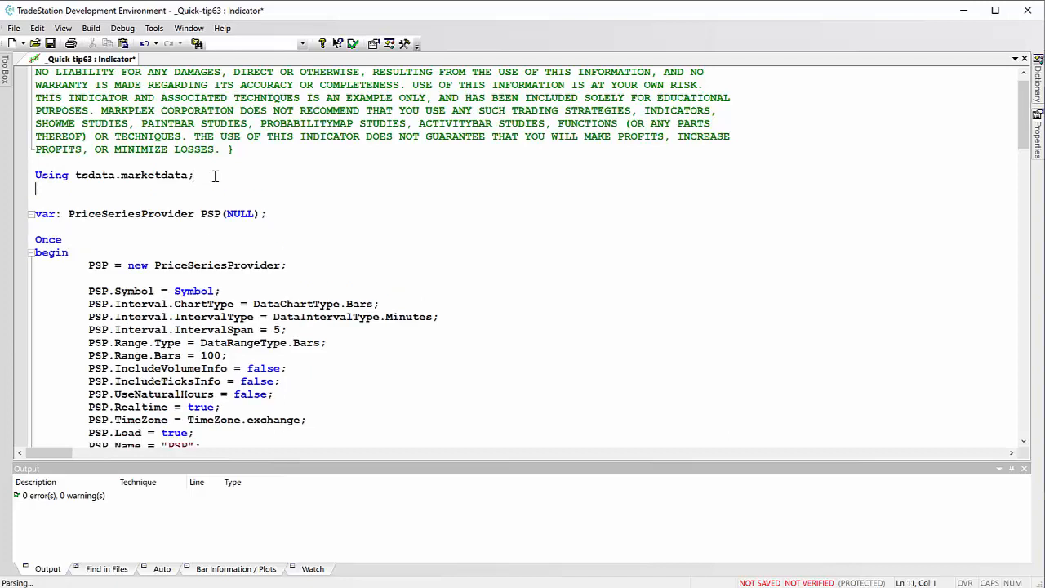
# - Add 'Using tsdata.common;' on the line below the marketdata statement
pyautogui.write('Using')
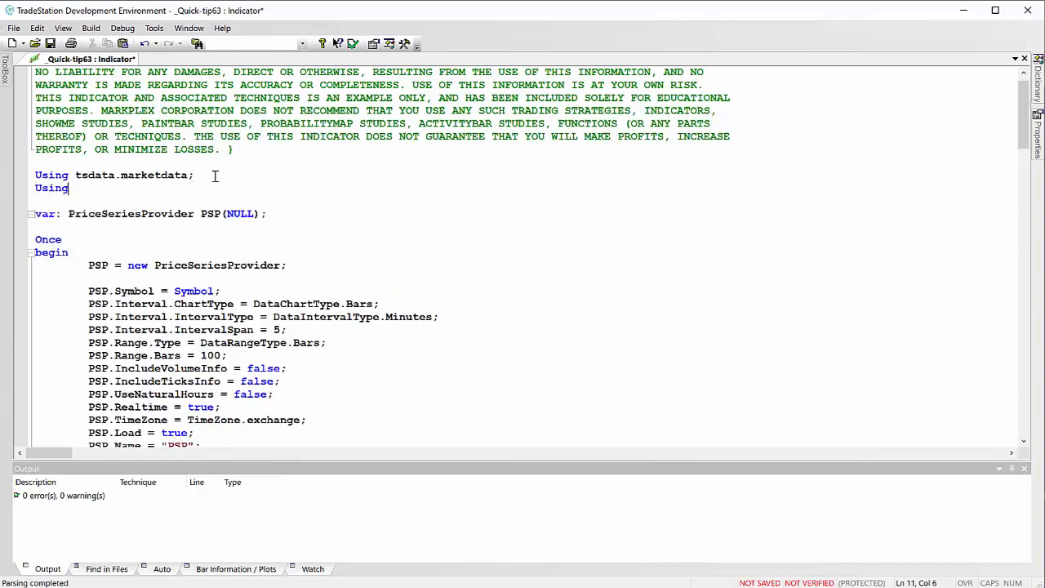
pyautogui.write('tsdata.common')
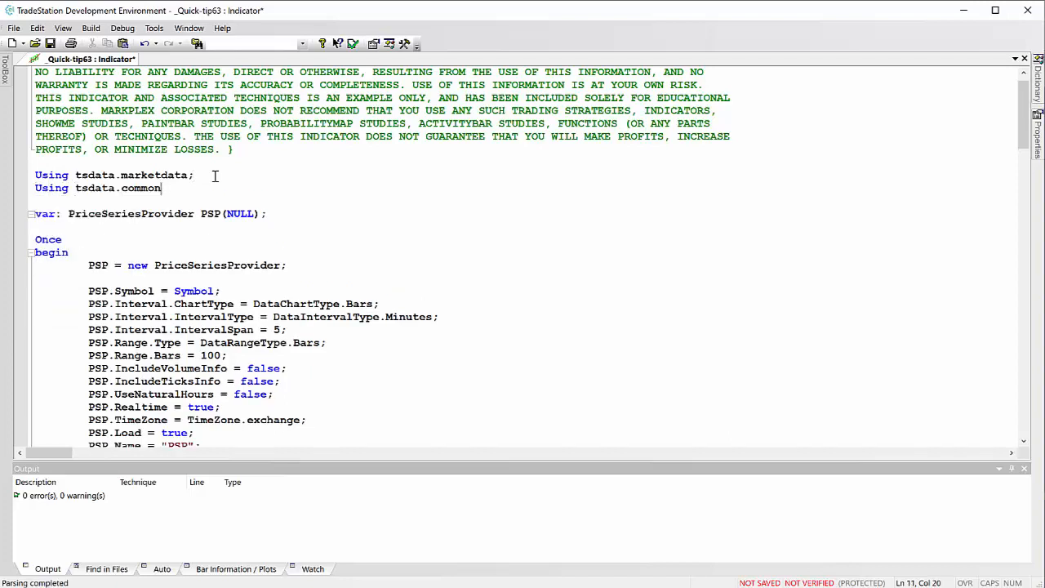
pyautogui.write(';')
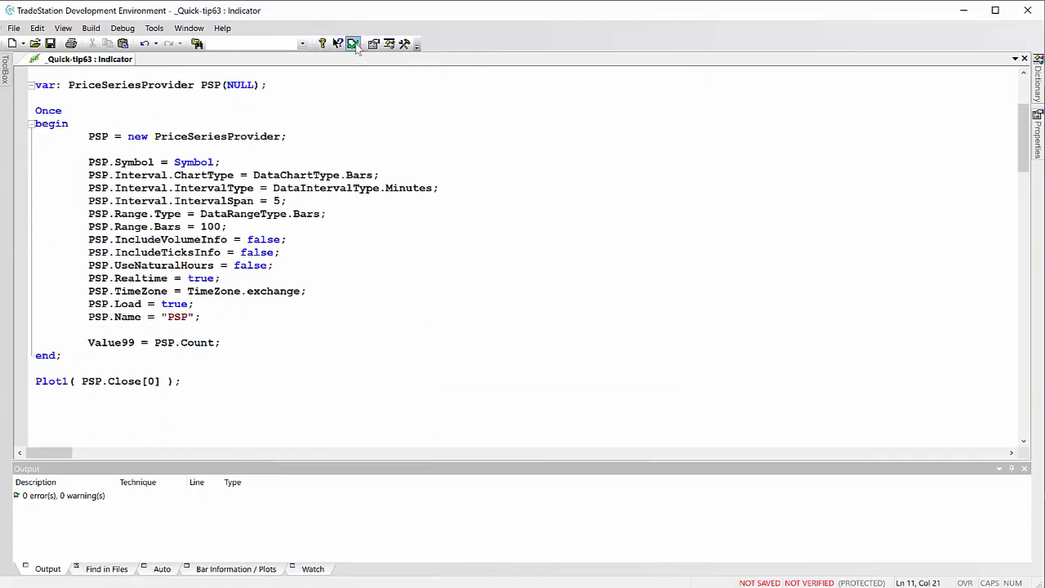
# - Verify the rewritten indicator so it compiles with no errors
pyautogui.click(353, 42)
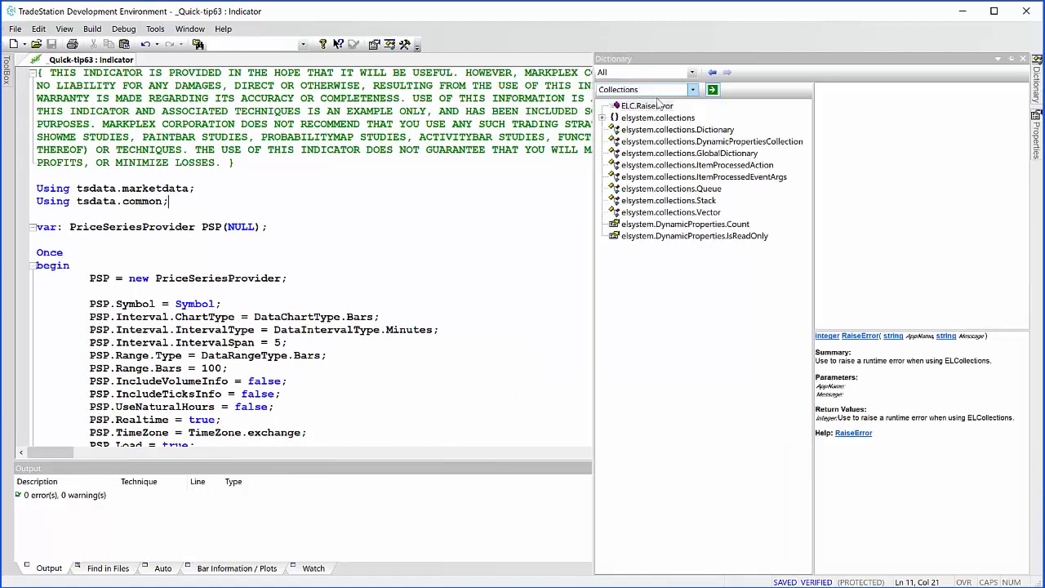
# - Search the Dictionary for 'Vector' to list its methods like push_back, insert and erase
pyautogui.click(1022, 59)
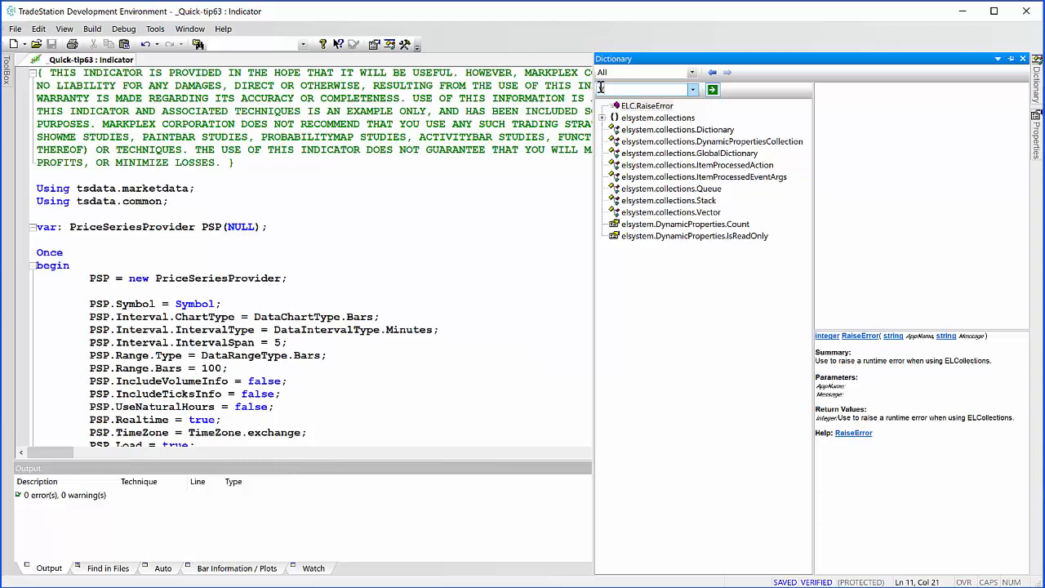
pyautogui.write('Vector')
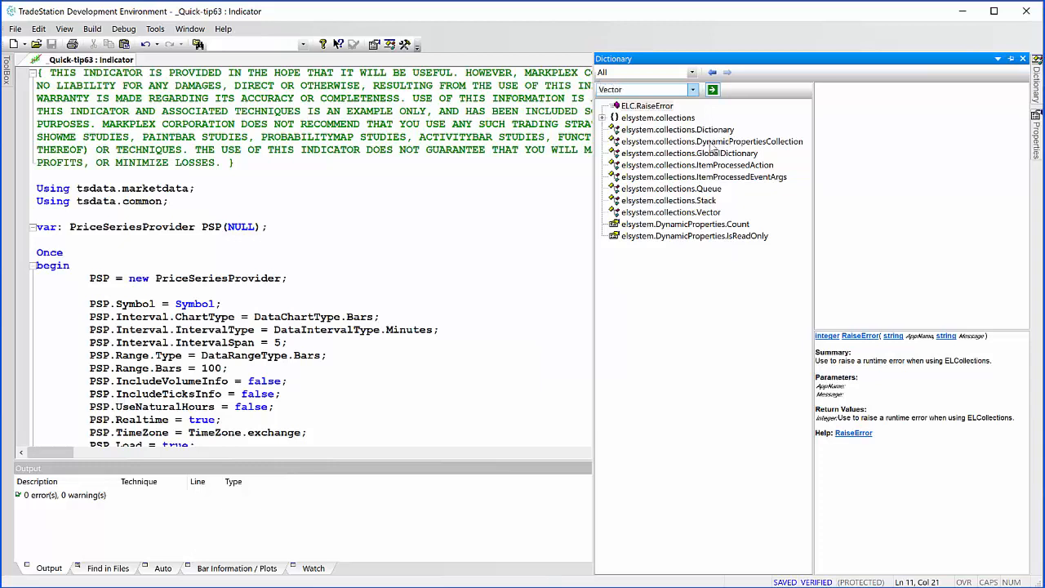
pyautogui.moveTo(712, 150)
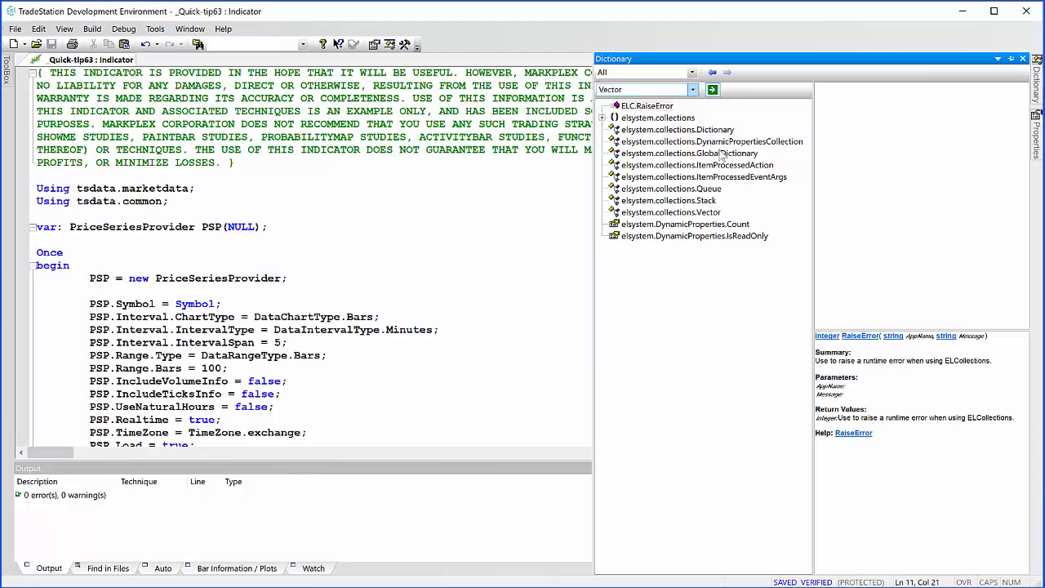
pyautogui.click(712, 90)
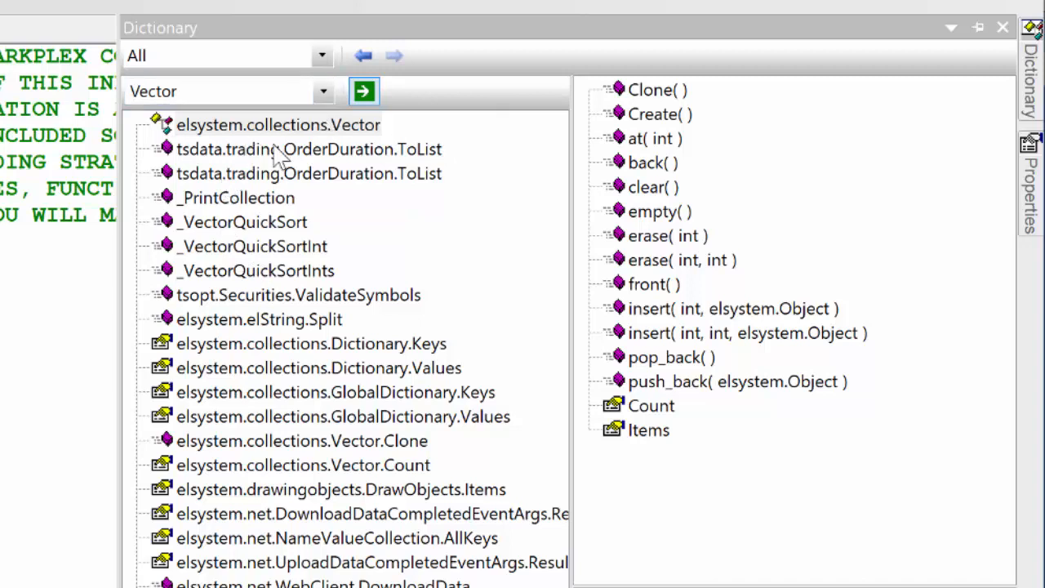
pyautogui.moveTo(253, 139)
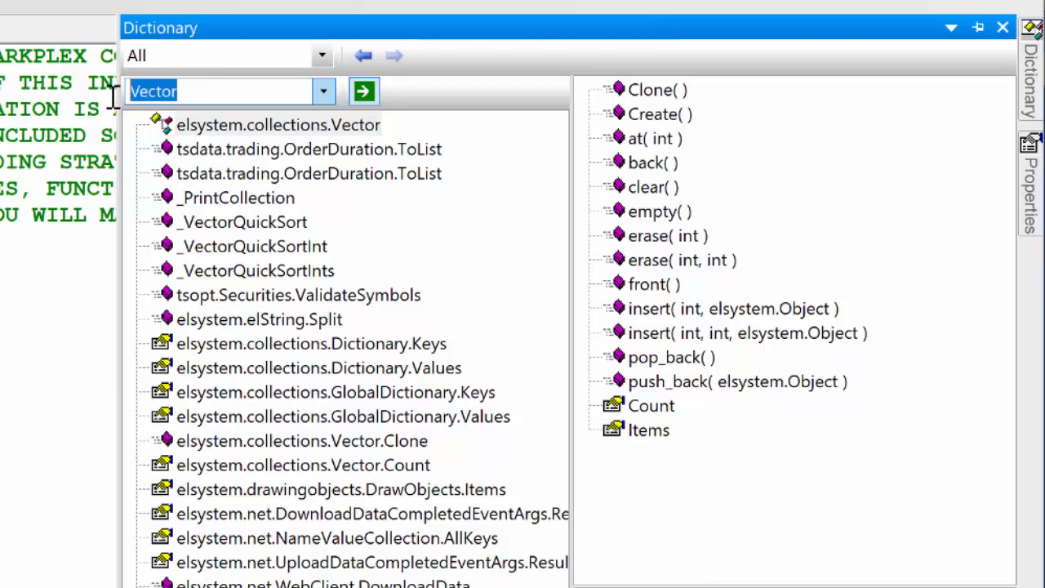
# - Search the Dictionary for PriceSeriesProvider to show its tsdata.marketdata members (Close, High, Low, Symbol, Interval)
pyautogui.write('PriceSeriesProvide')
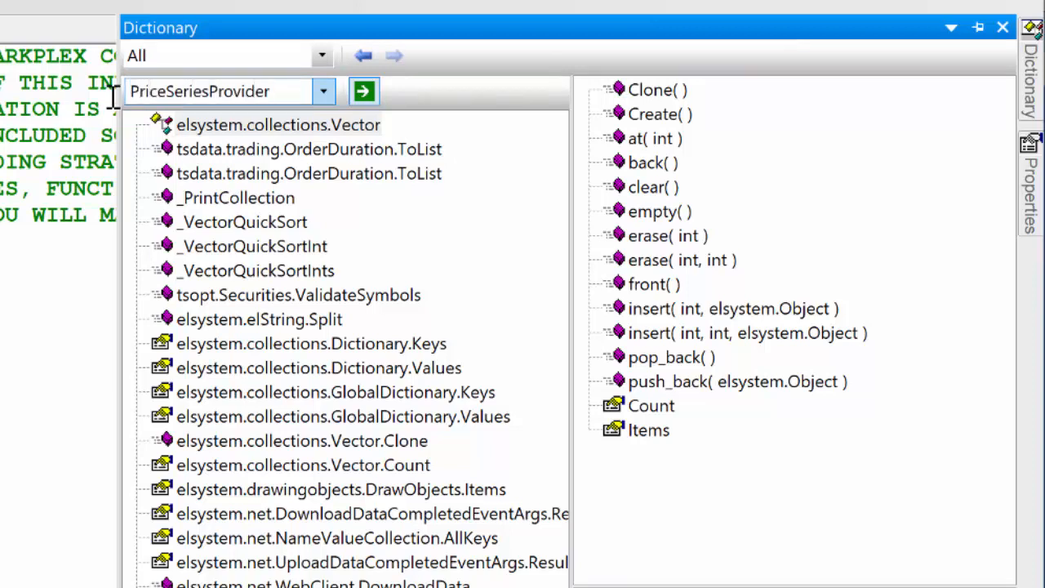
pyautogui.click(362, 92)
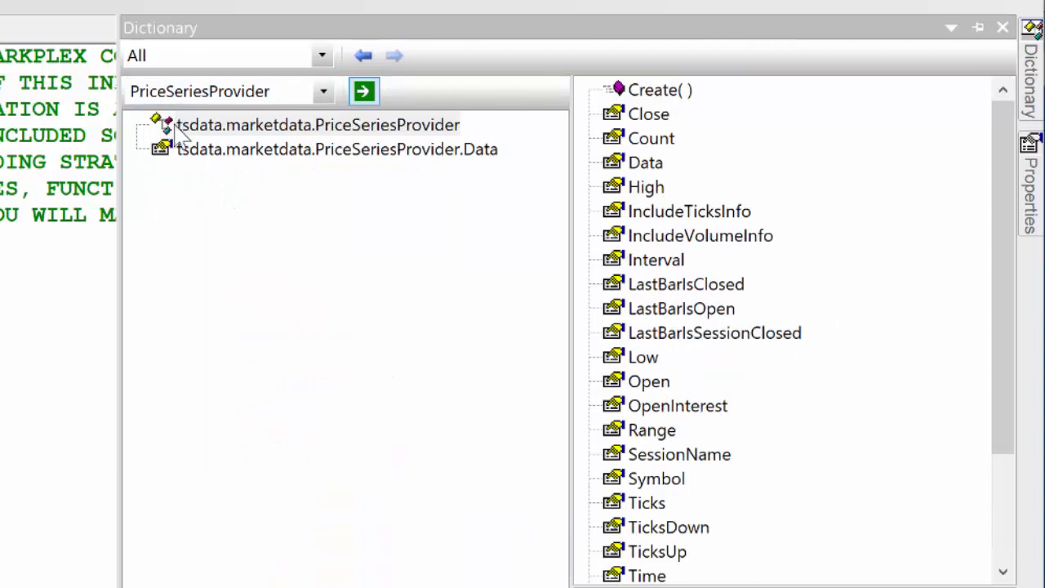